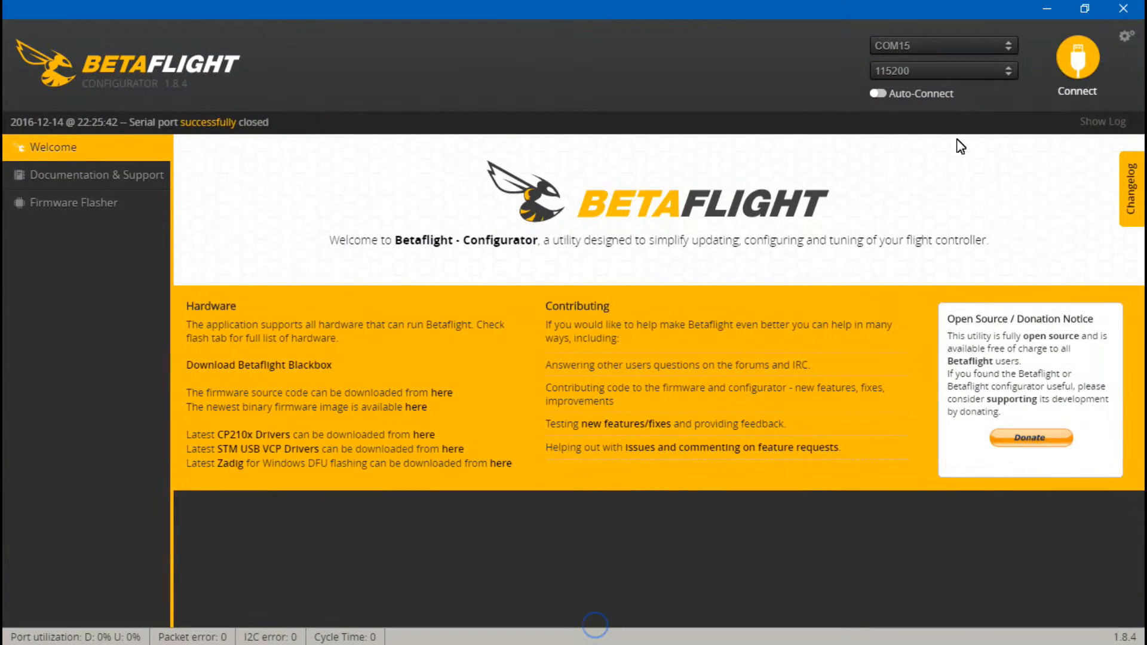
- Connect to the flight controller on COM15; Setup overview reads battery voltage 0 V
{"action": "left_click", "coordinate": [1077, 60]}
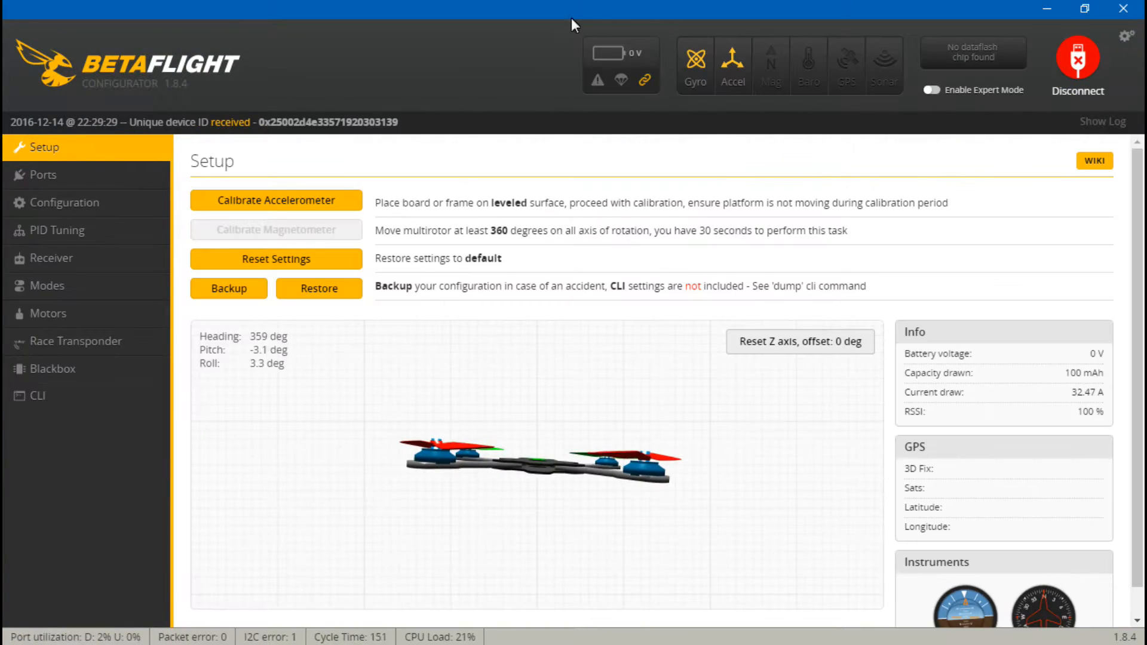
{"action": "mouse_move", "coordinate": [636, 99]}
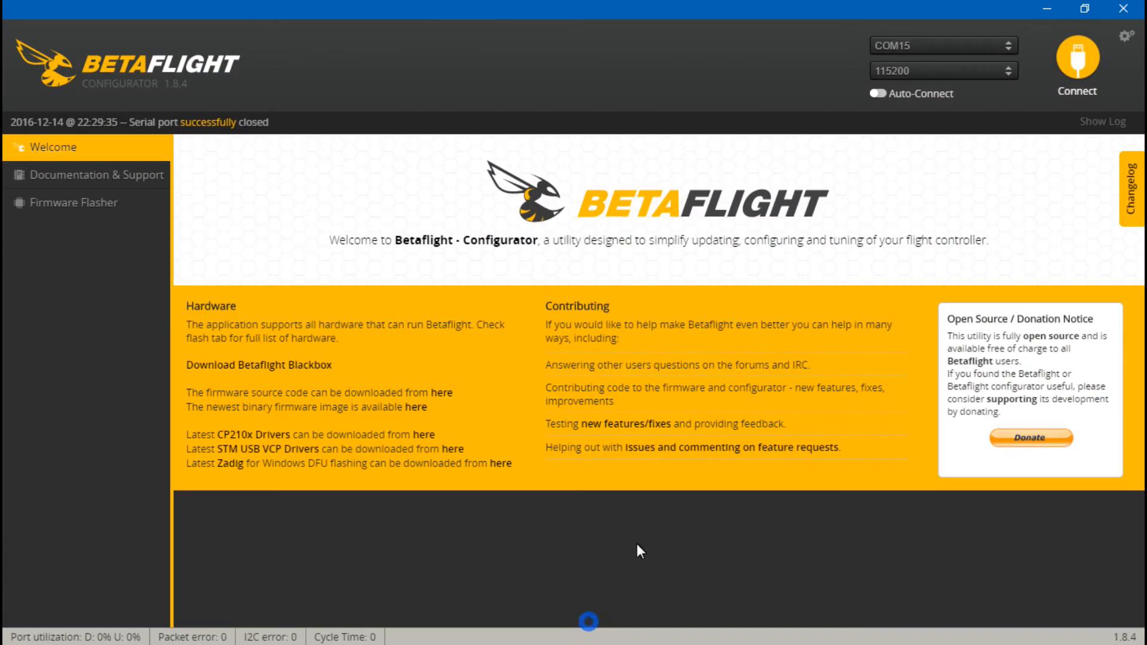
- Reconnect after VBAT wiring; Setup Info panel now reports 15.9 V battery voltage
{"action": "left_click", "coordinate": [1077, 60]}
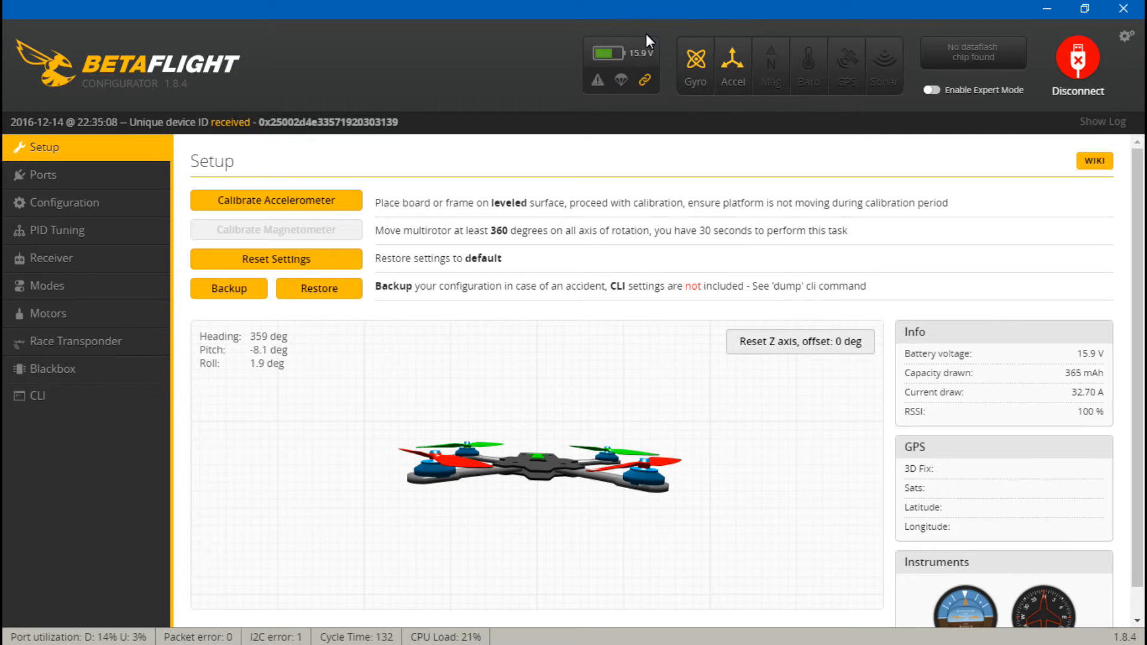
{"action": "mouse_move", "coordinate": [657, 117]}
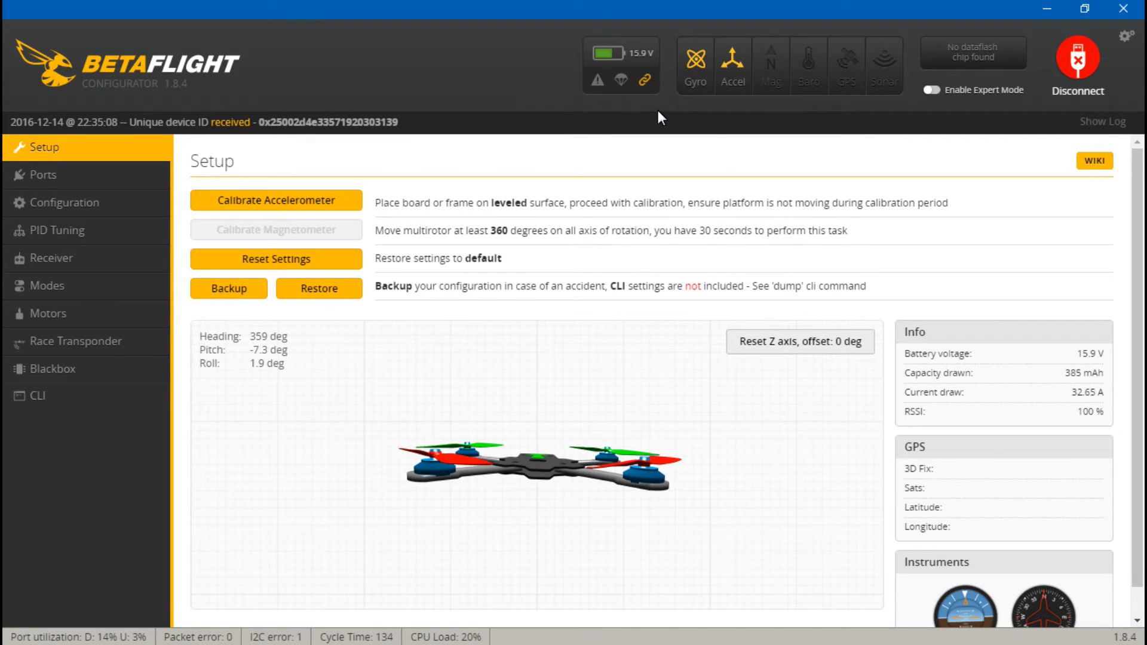